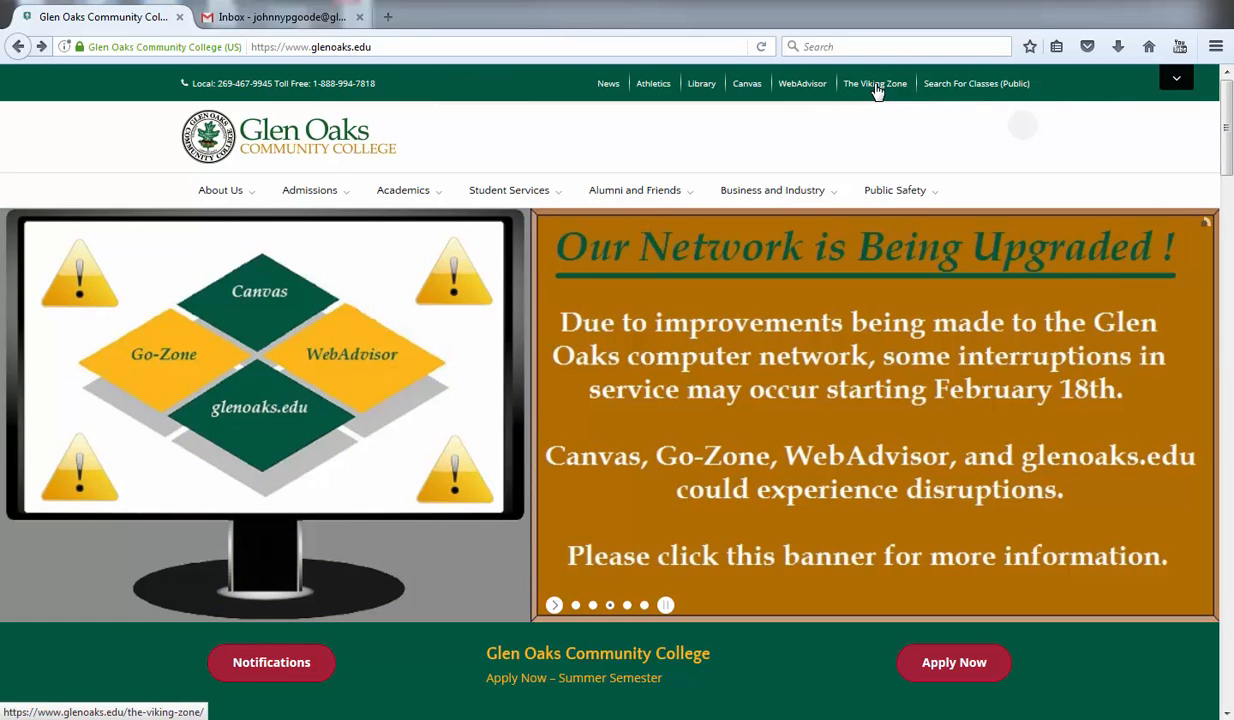
# Step: Go to The Viking Zone page and follow WebAdvisor's 'Password Reset area' link
pyautogui.click(874, 83)
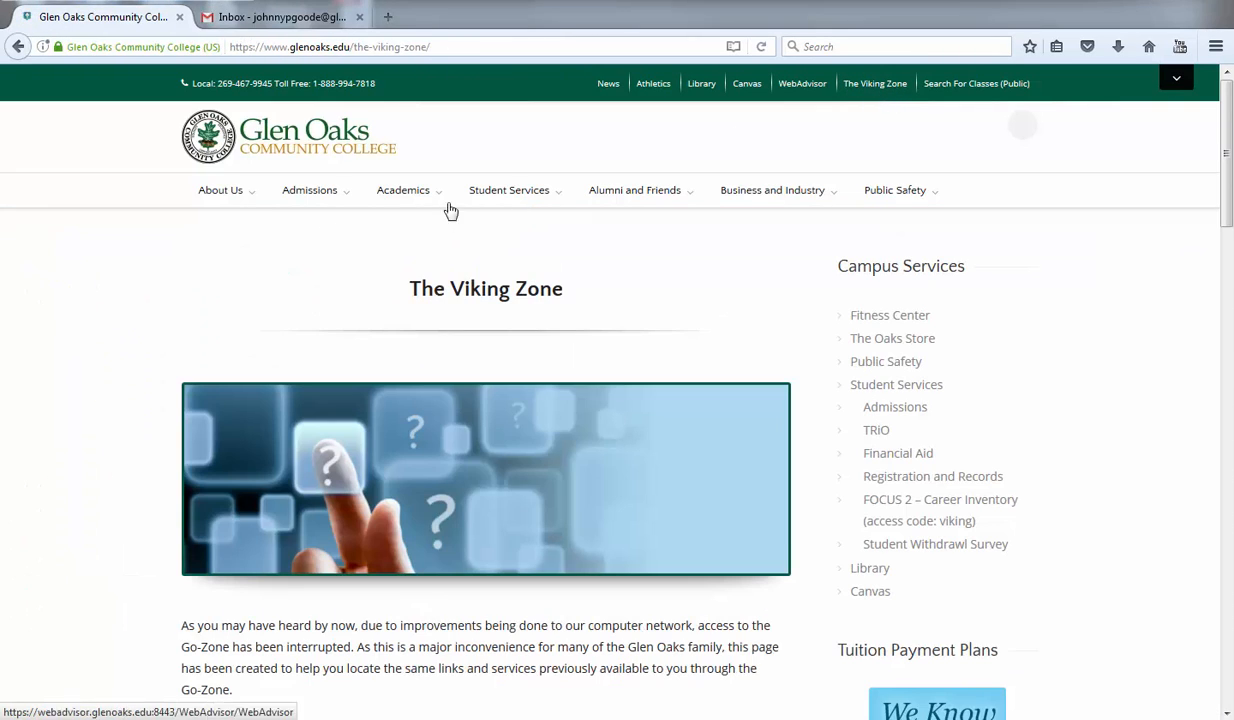
pyautogui.scroll(-3)
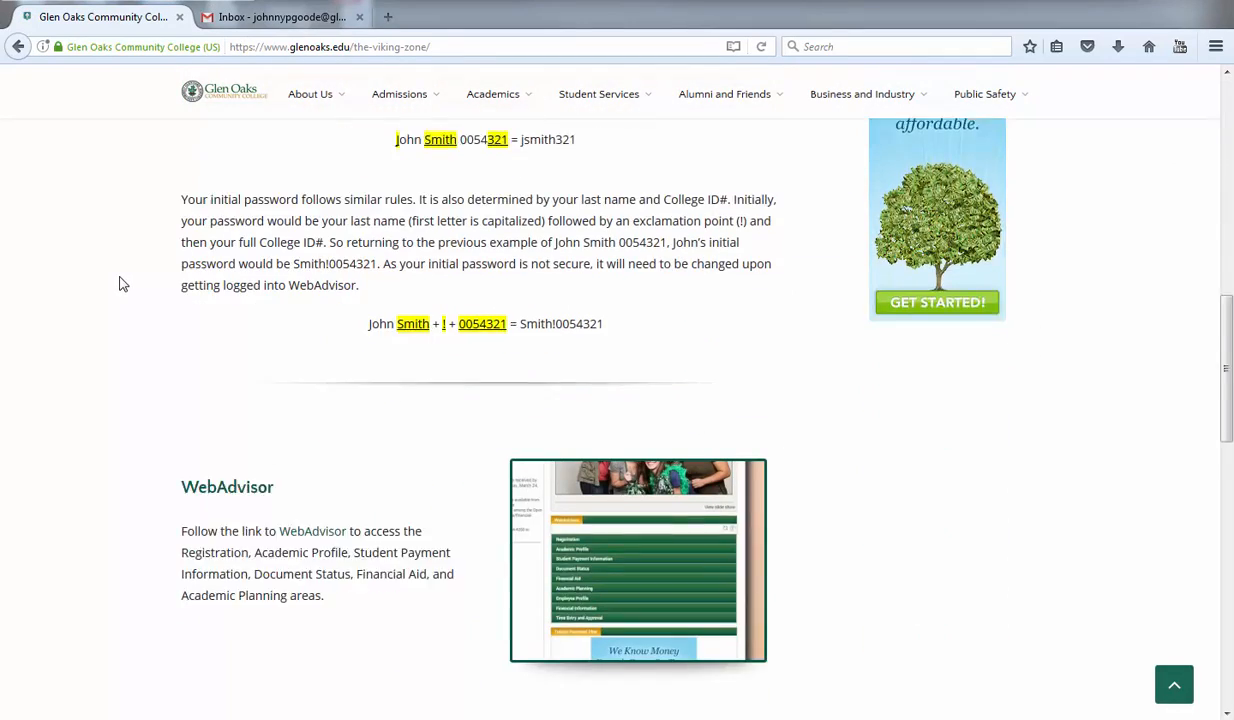
pyautogui.scroll(-3)
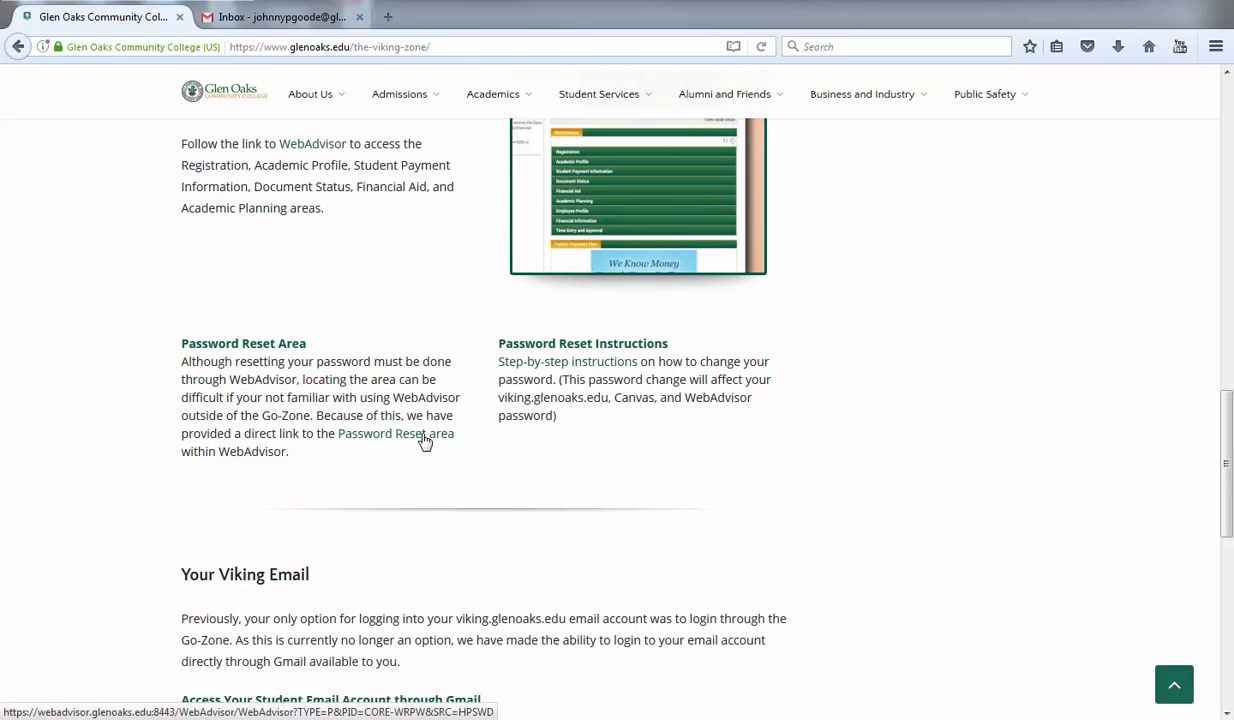
pyautogui.click(396, 433)
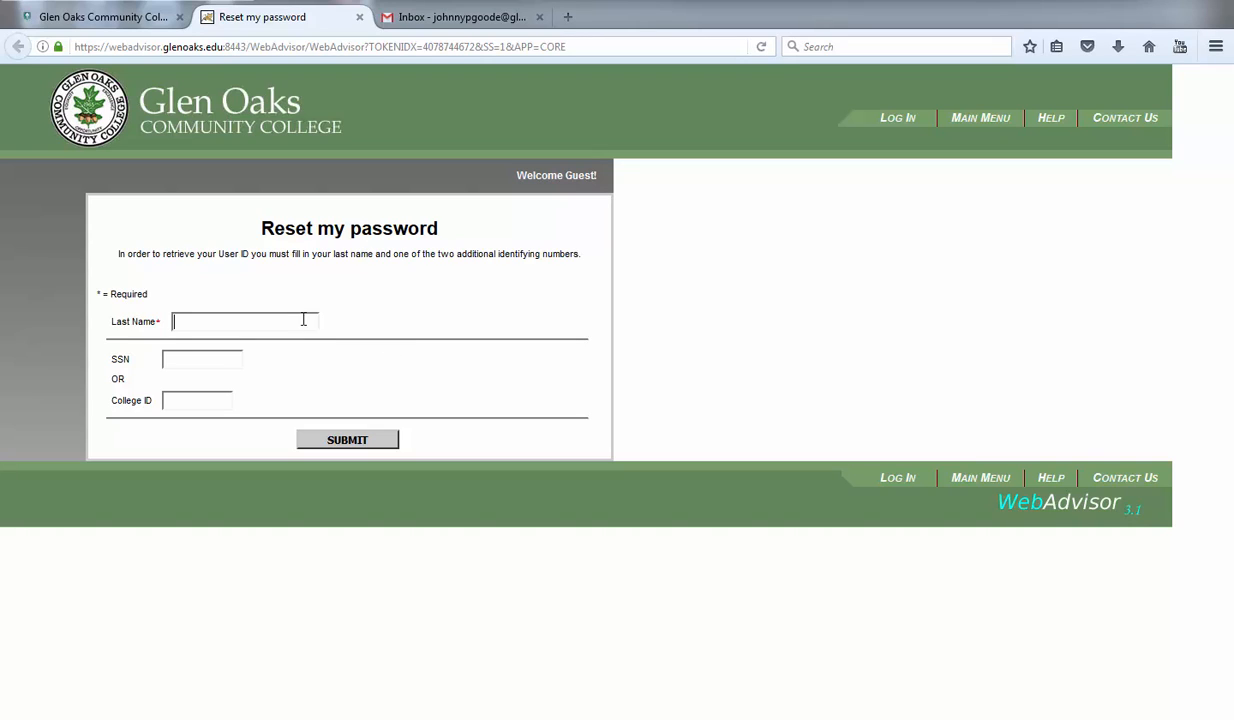
pyautogui.moveTo(335, 321)
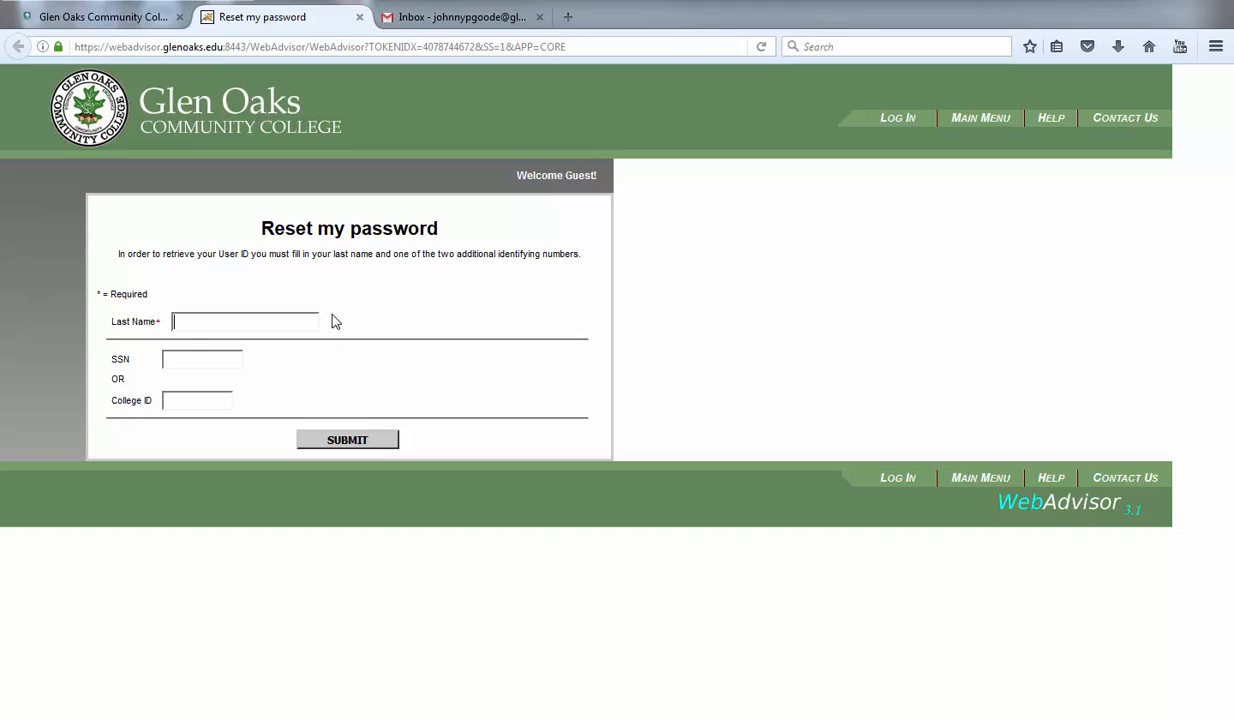
pyautogui.write('Portal')
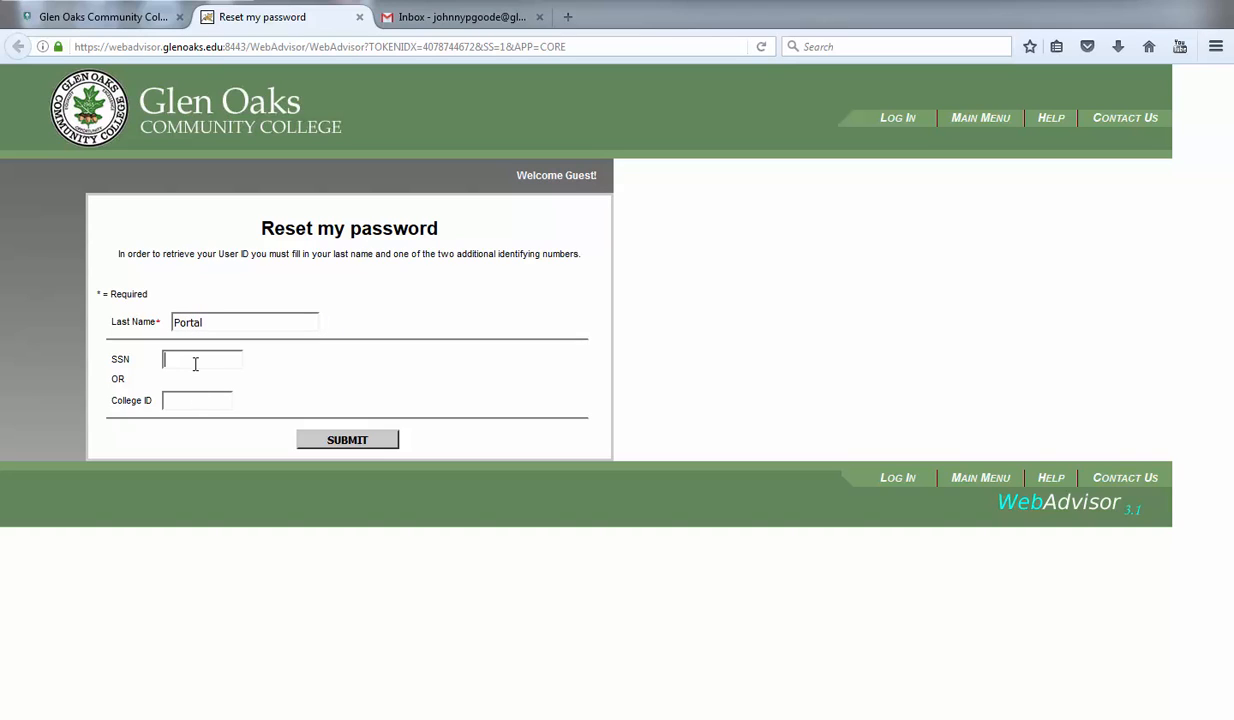
pyautogui.write('123')
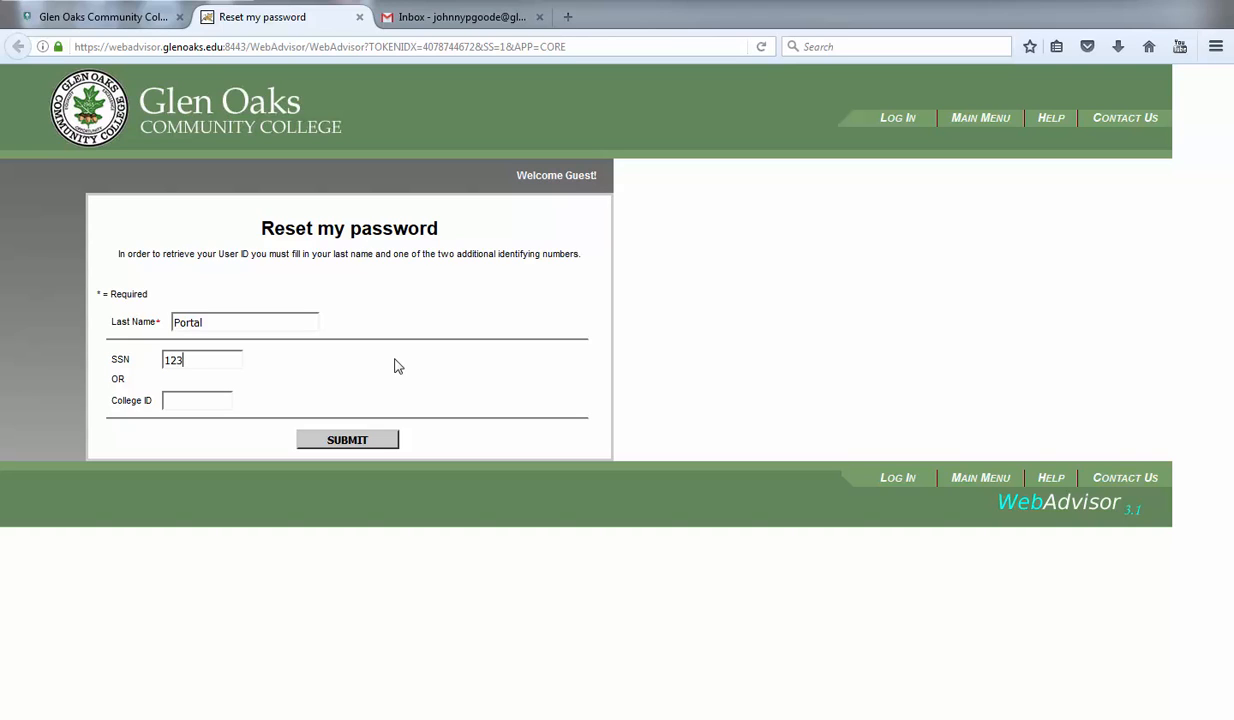
pyautogui.write('45678')
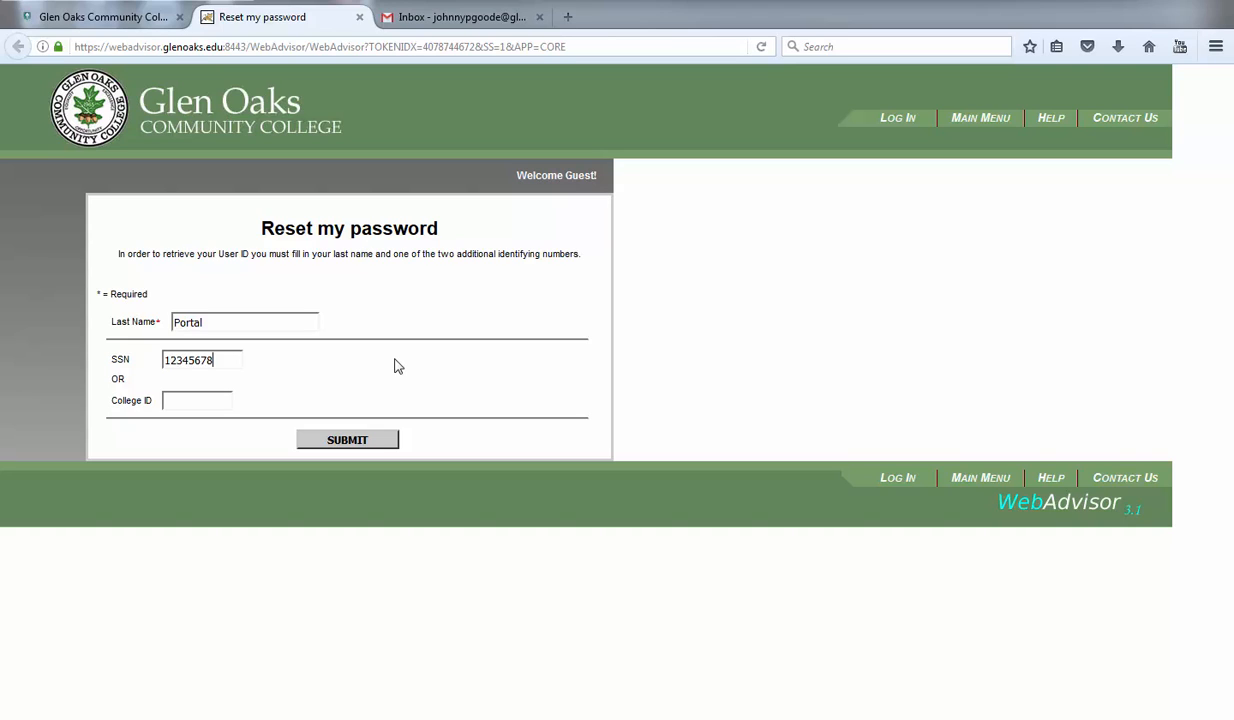
pyautogui.write('9')
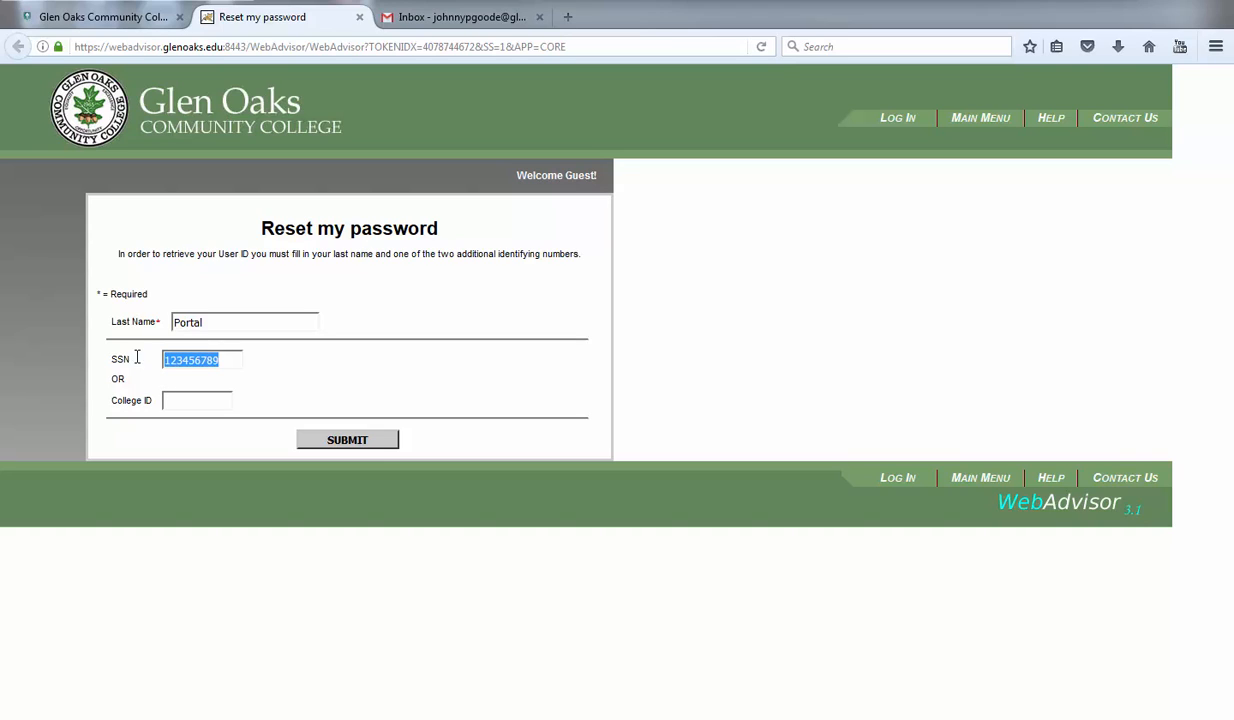
pyautogui.click(197, 400)
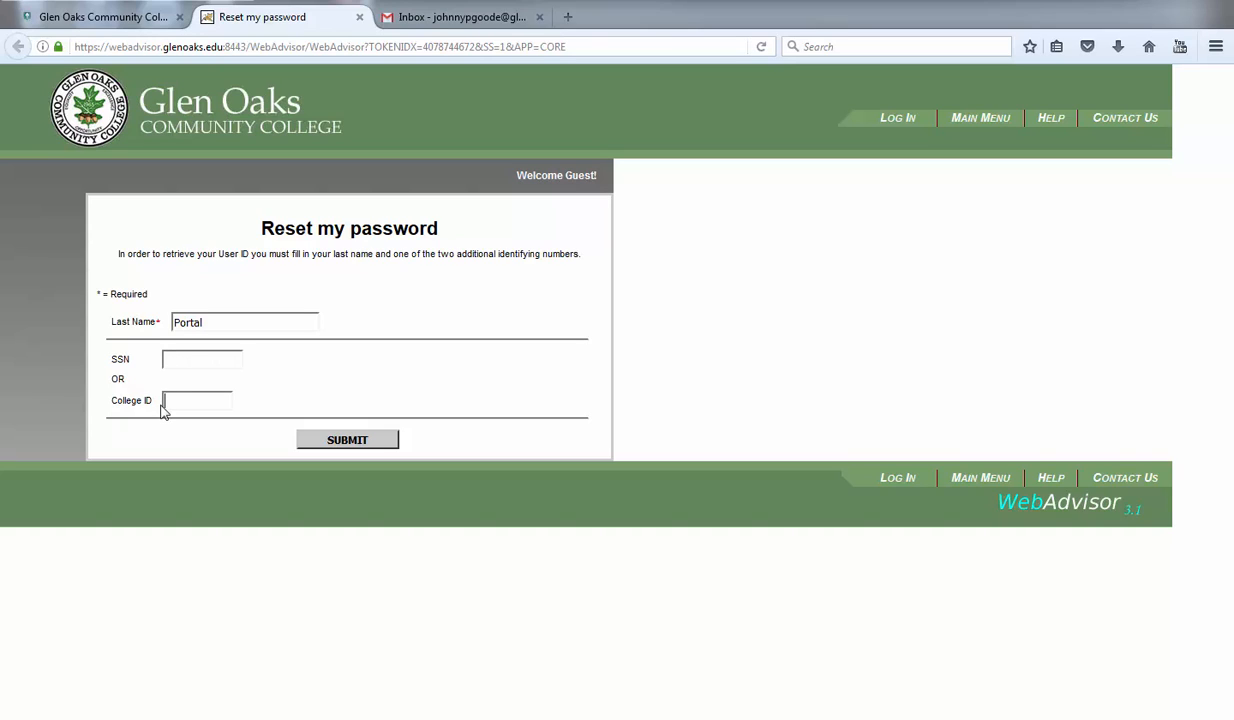
pyautogui.write('0086567')
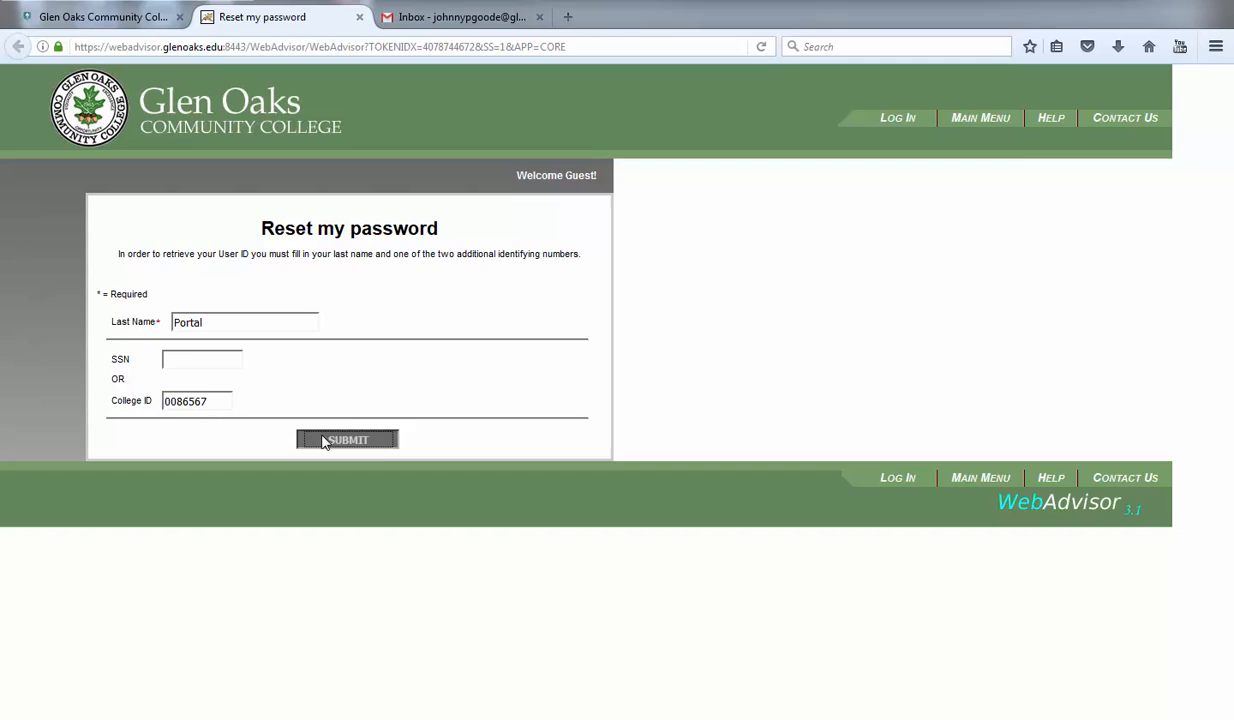
pyautogui.click(347, 439)
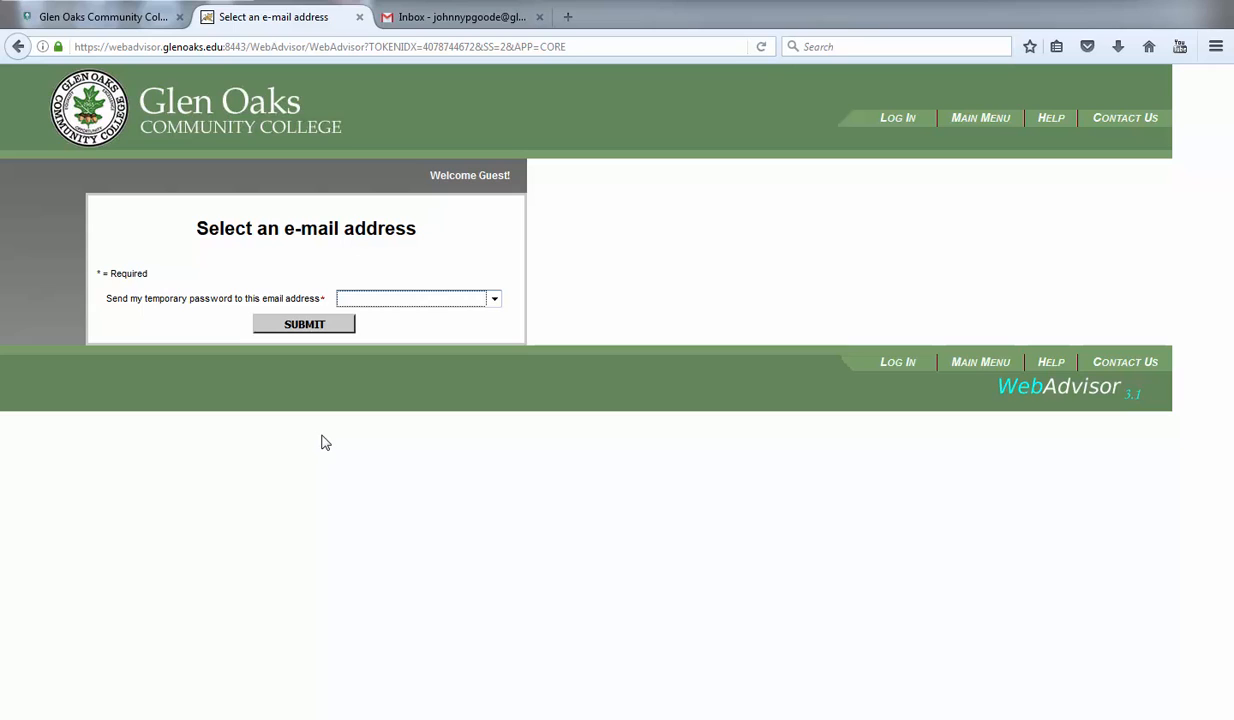
pyautogui.moveTo(359, 250)
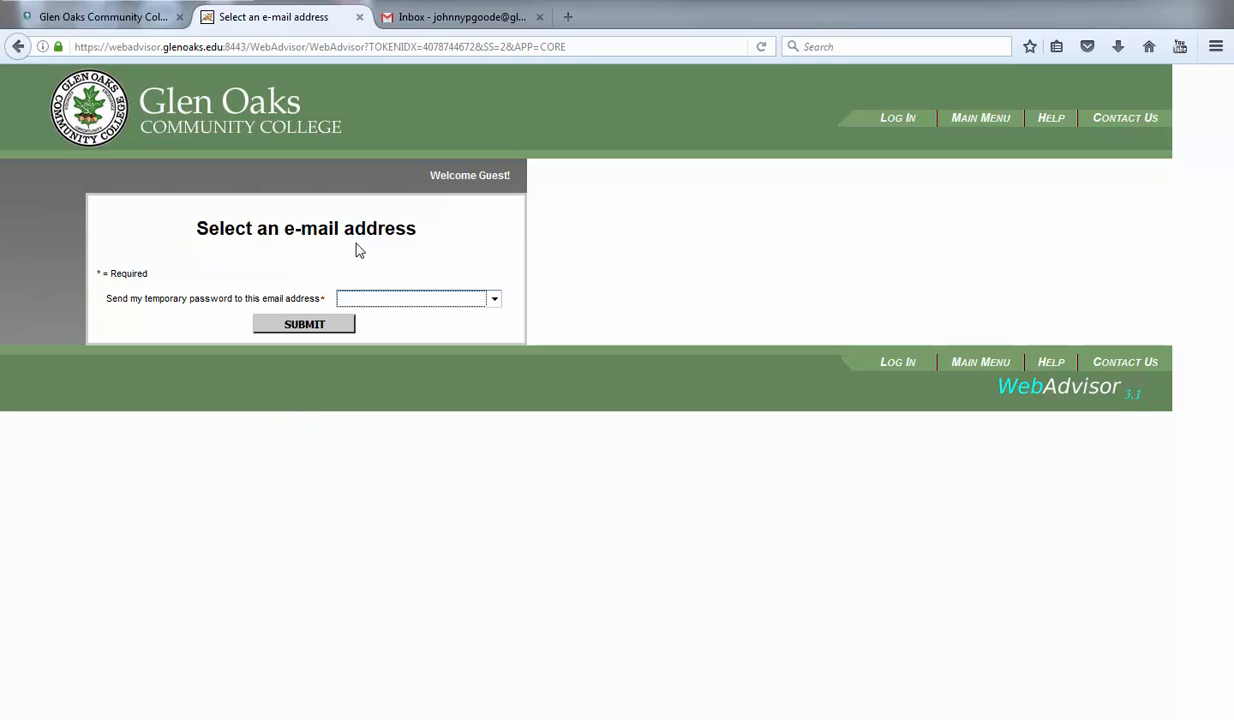
pyautogui.moveTo(437, 258)
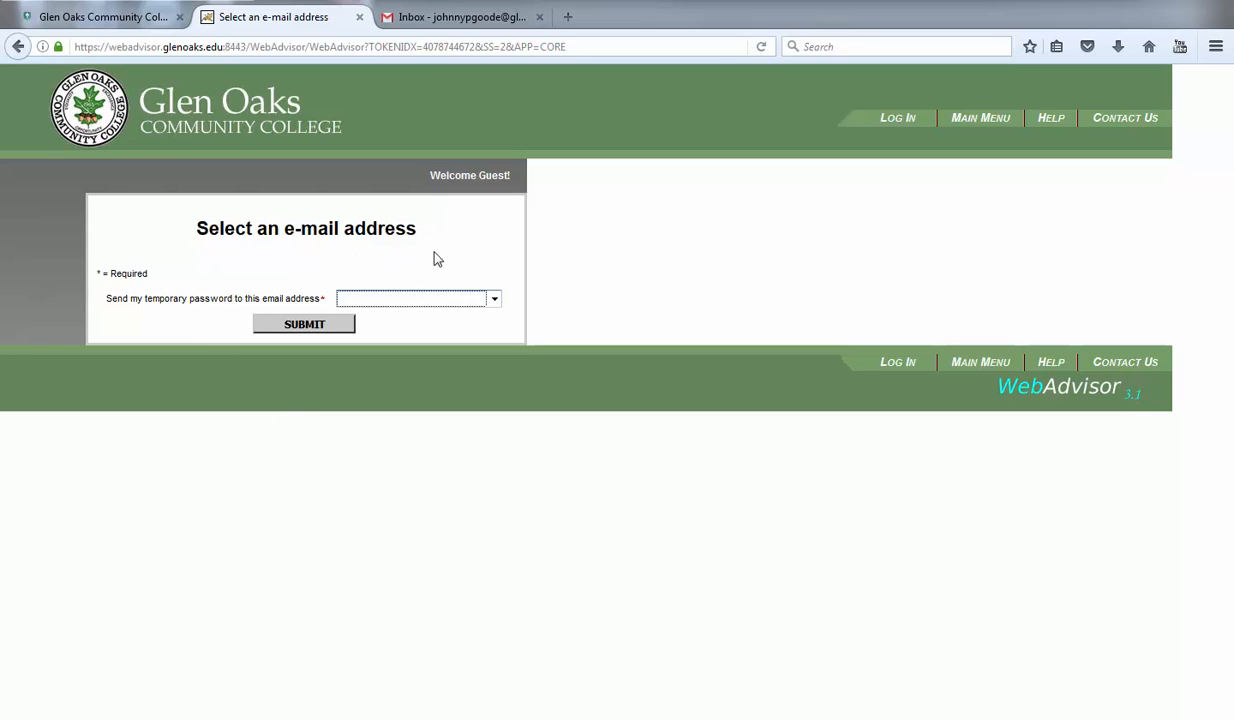
# Step: Choose the glenoaks.edu address from the e-mail dropdown and submit
pyautogui.click(493, 298)
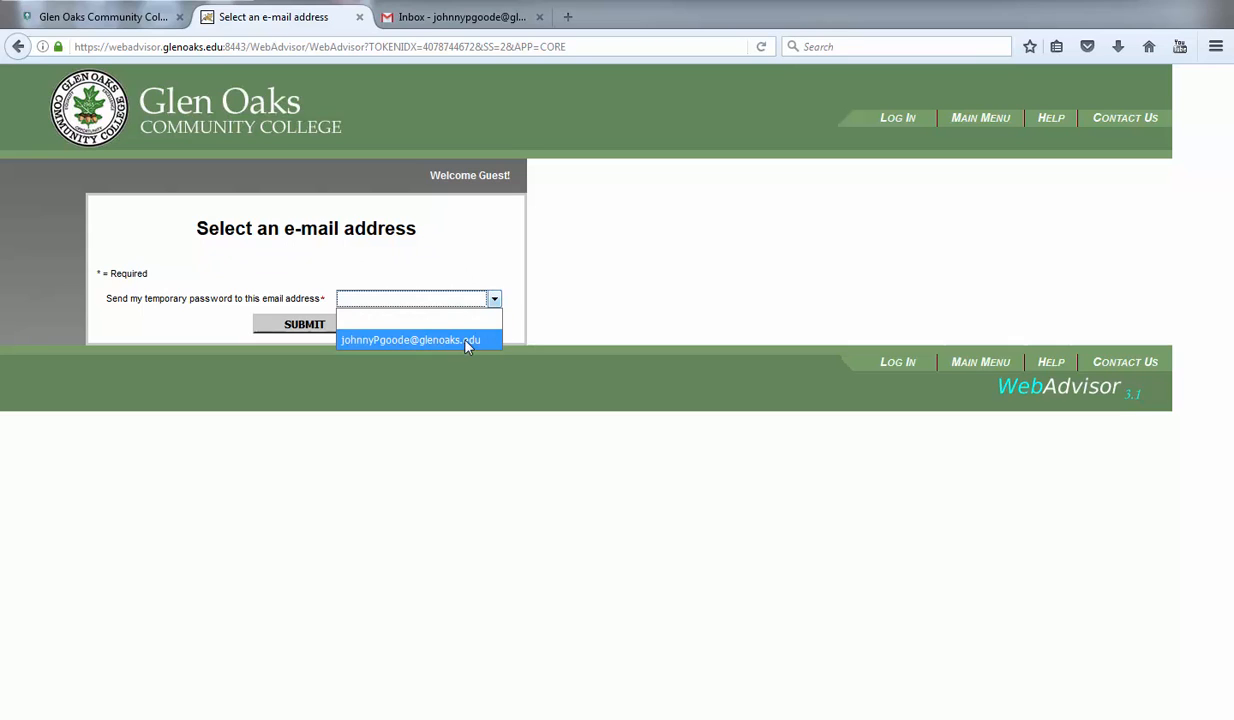
pyautogui.click(410, 339)
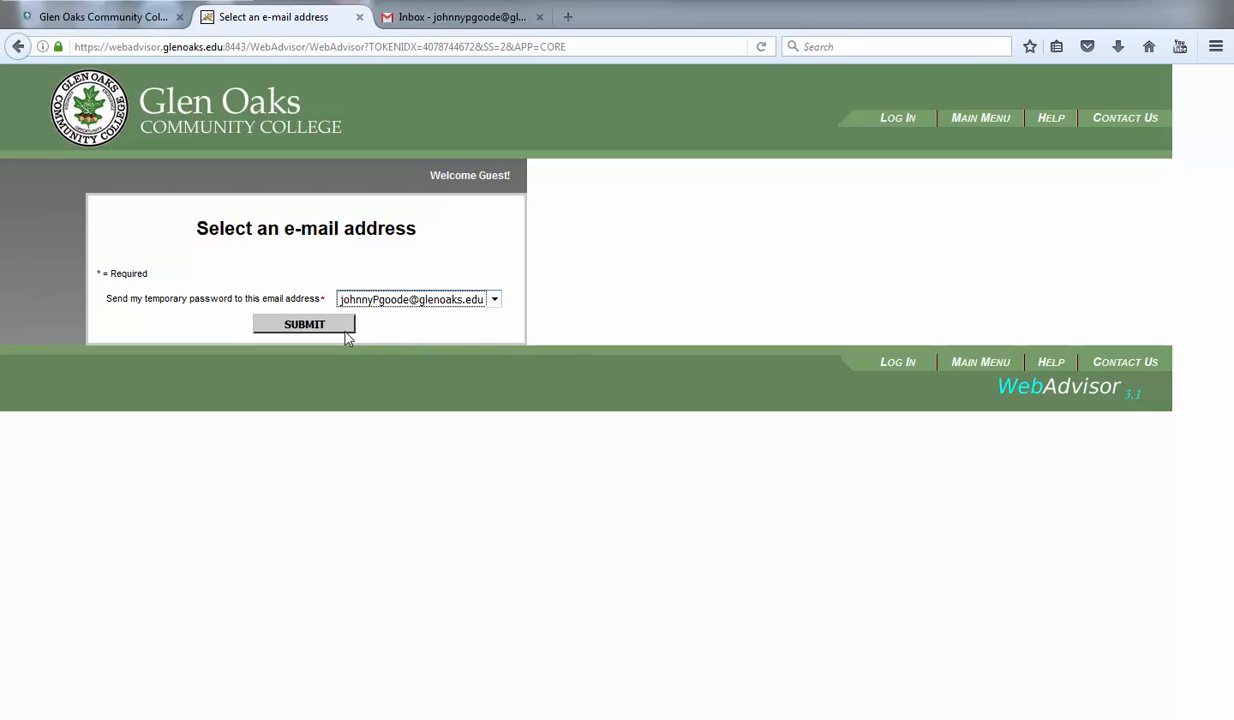
pyautogui.click(304, 323)
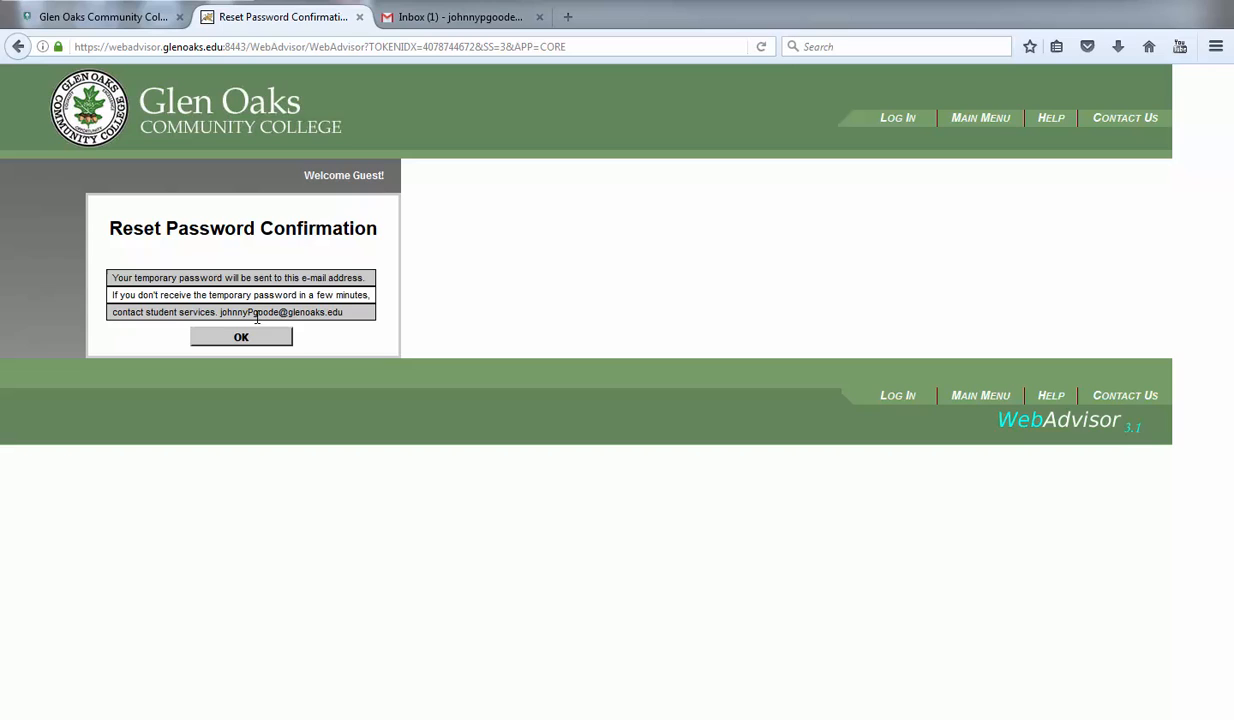
pyautogui.moveTo(322, 329)
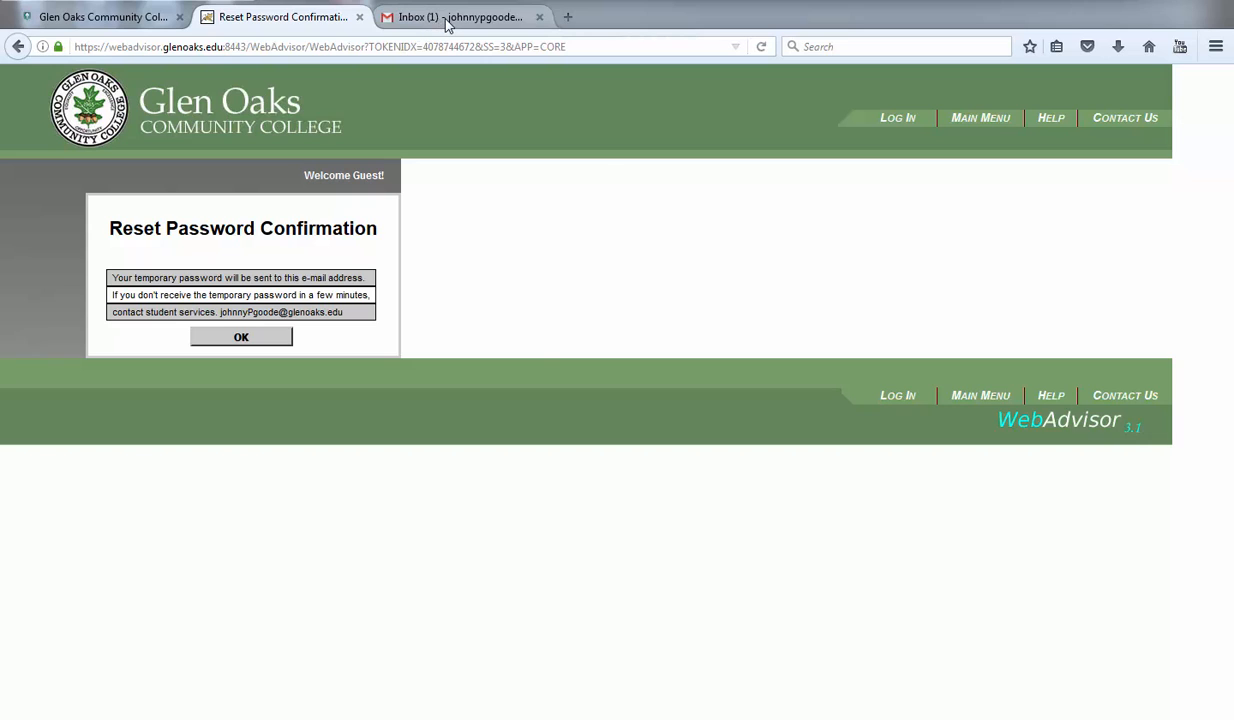
# Step: Open the WebAdvisor response e-mail in Gmail and select the temporary password
pyautogui.click(460, 17)
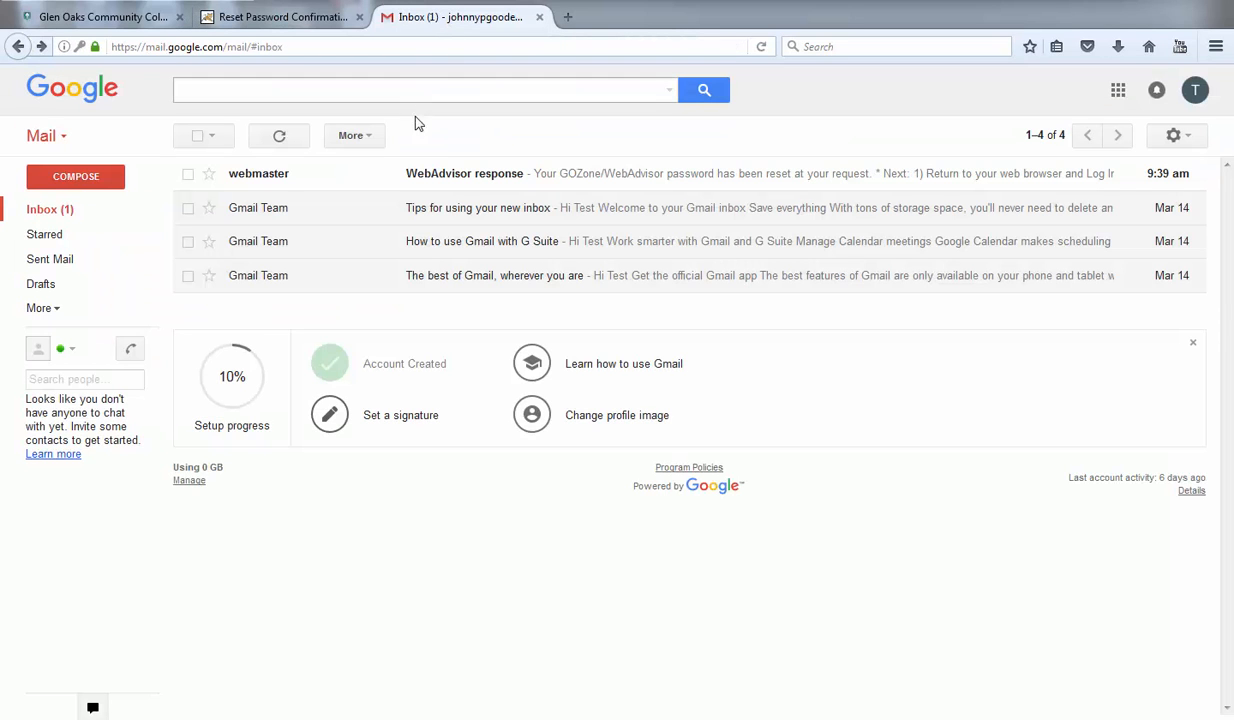
pyautogui.click(464, 173)
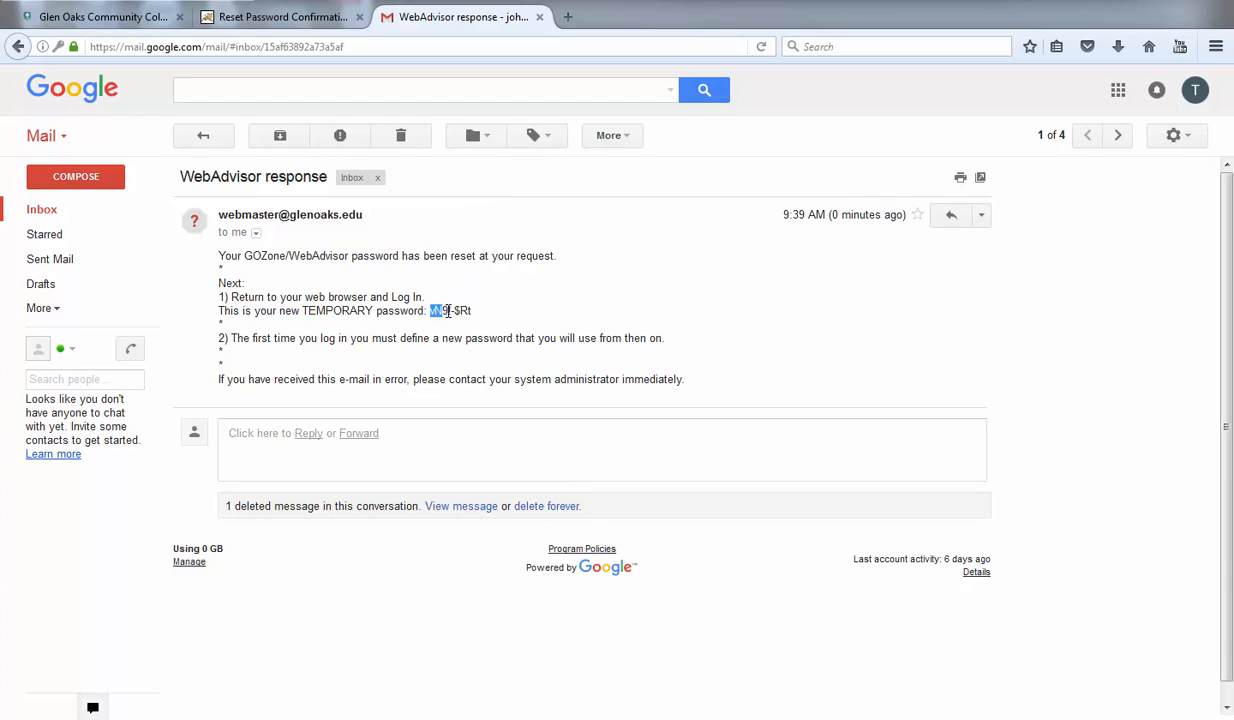
pyautogui.doubleClick(450, 310)
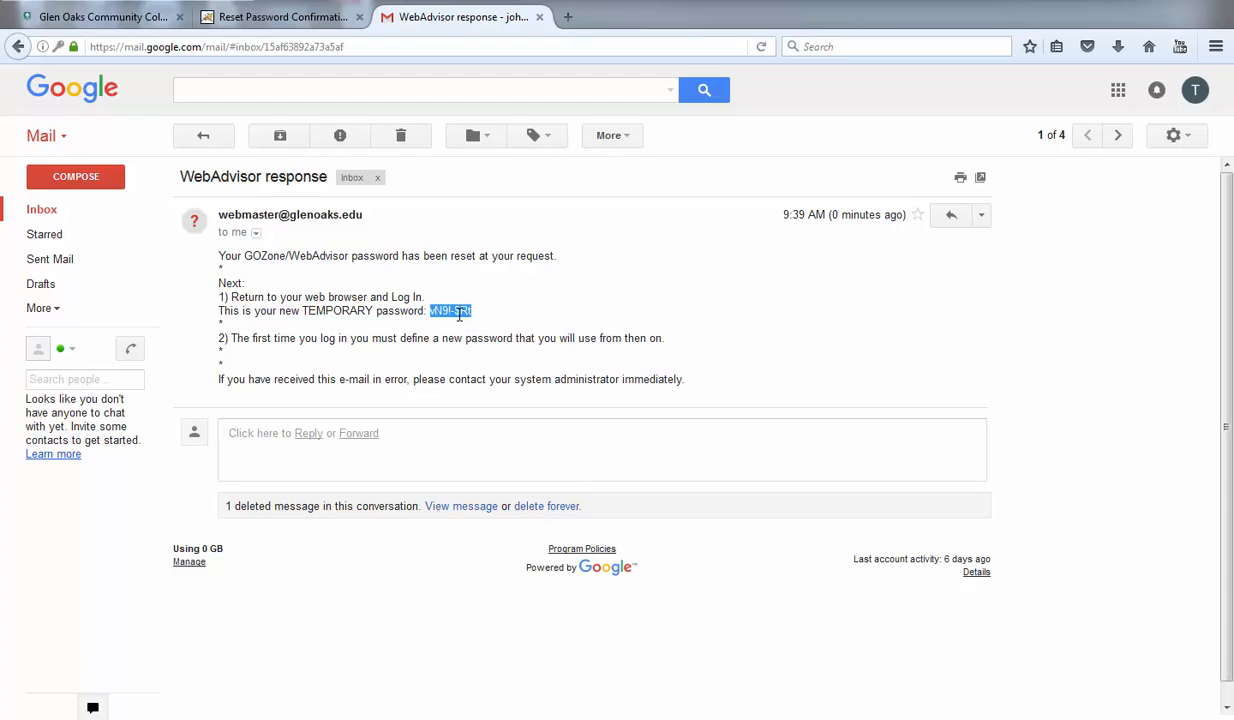
pyautogui.moveTo(490, 338)
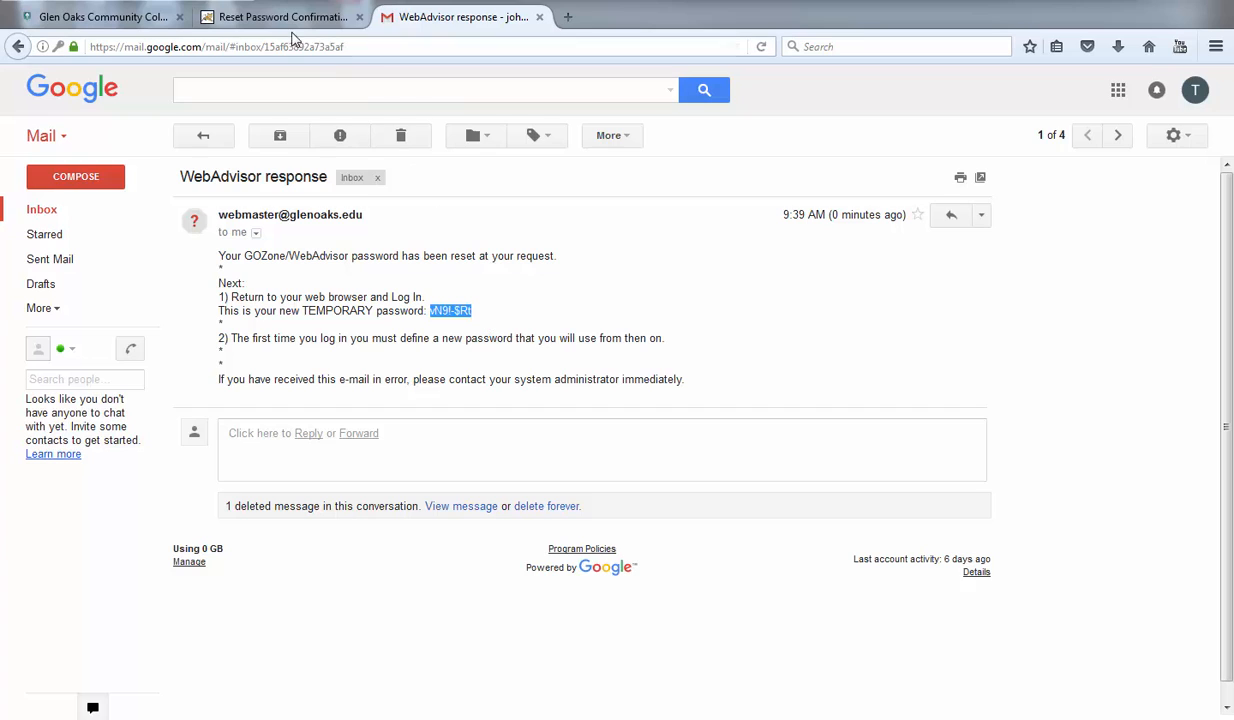
# Step: On the WebAdvisor login page, enter the user ID, paste the temporary password, and submit
pyautogui.click(278, 17)
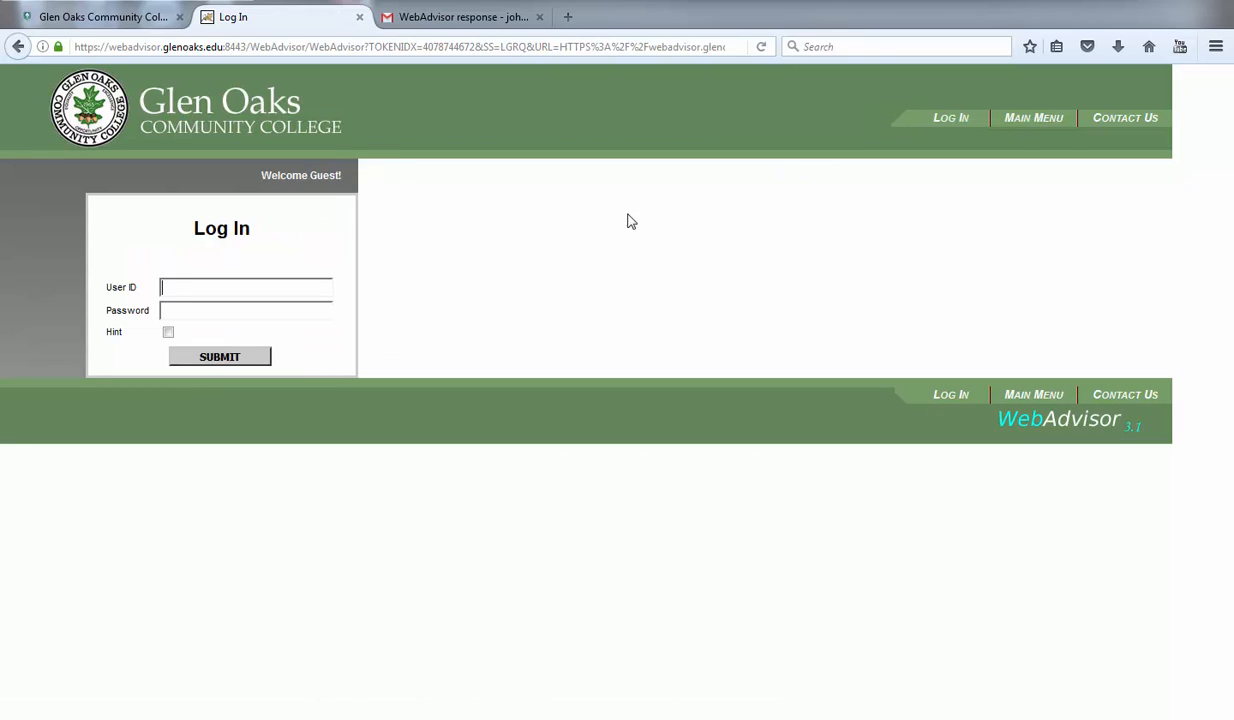
pyautogui.moveTo(408, 293)
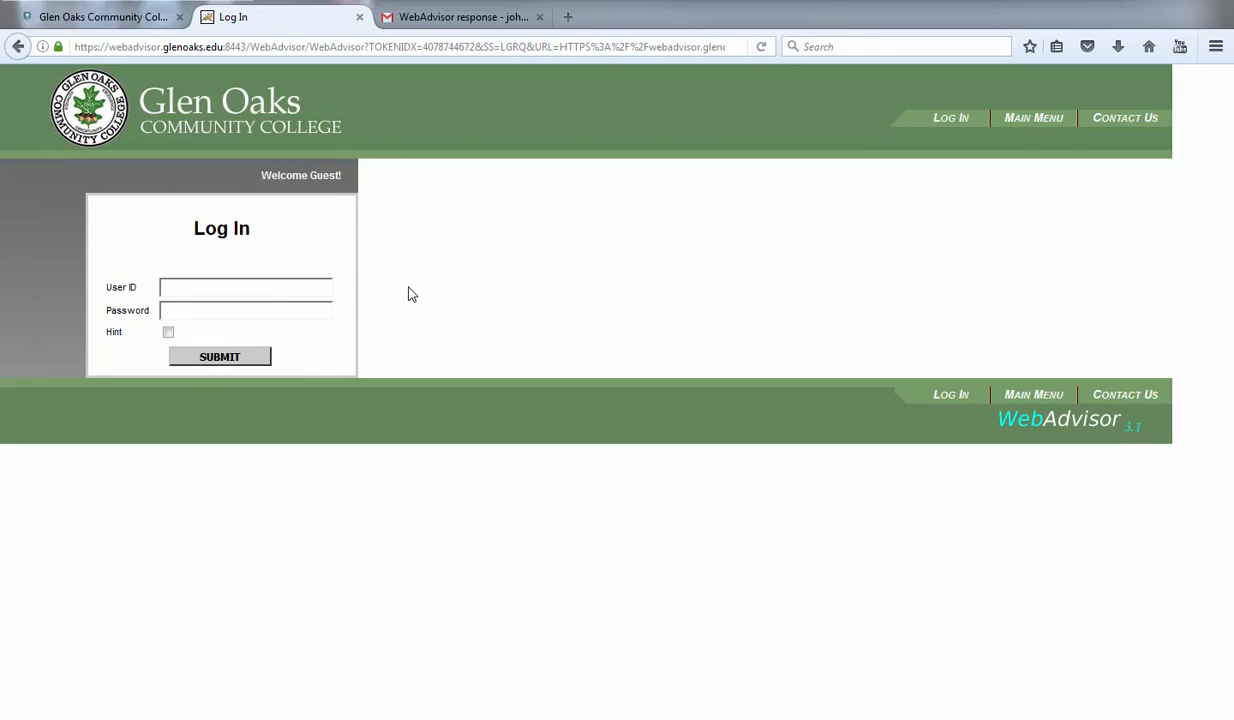
pyautogui.write('jportal')
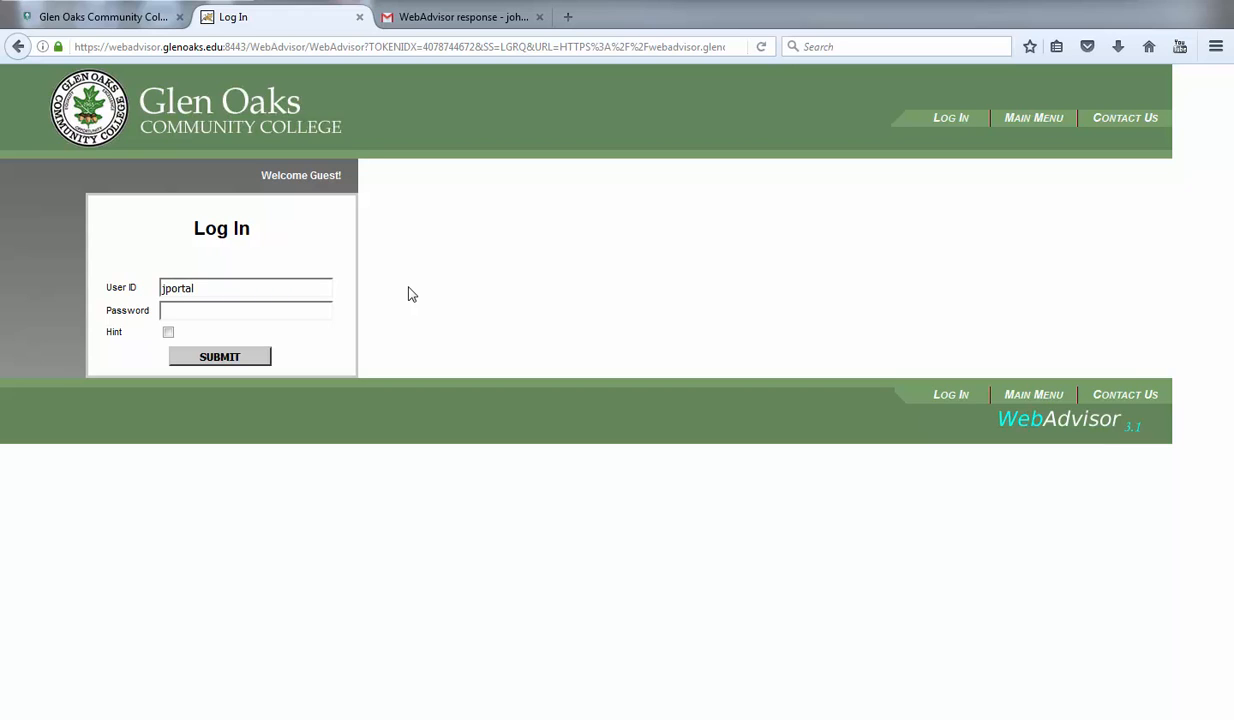
pyautogui.write('567')
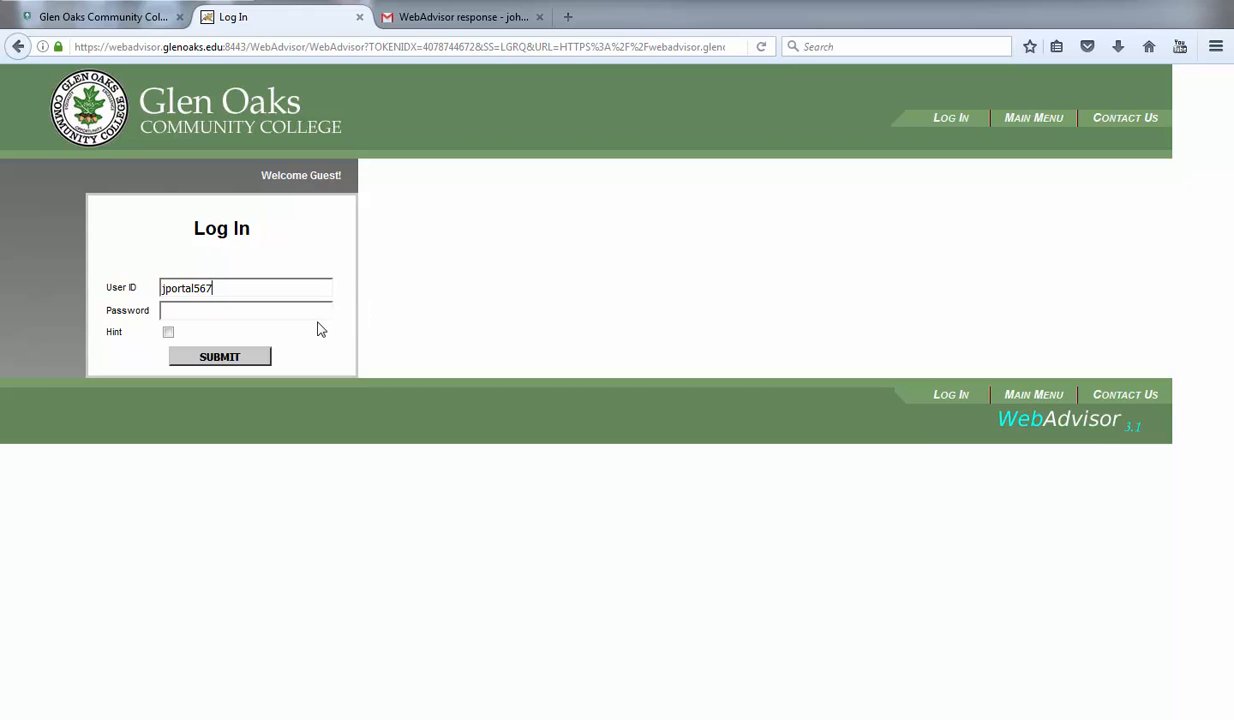
pyautogui.moveTo(311, 320)
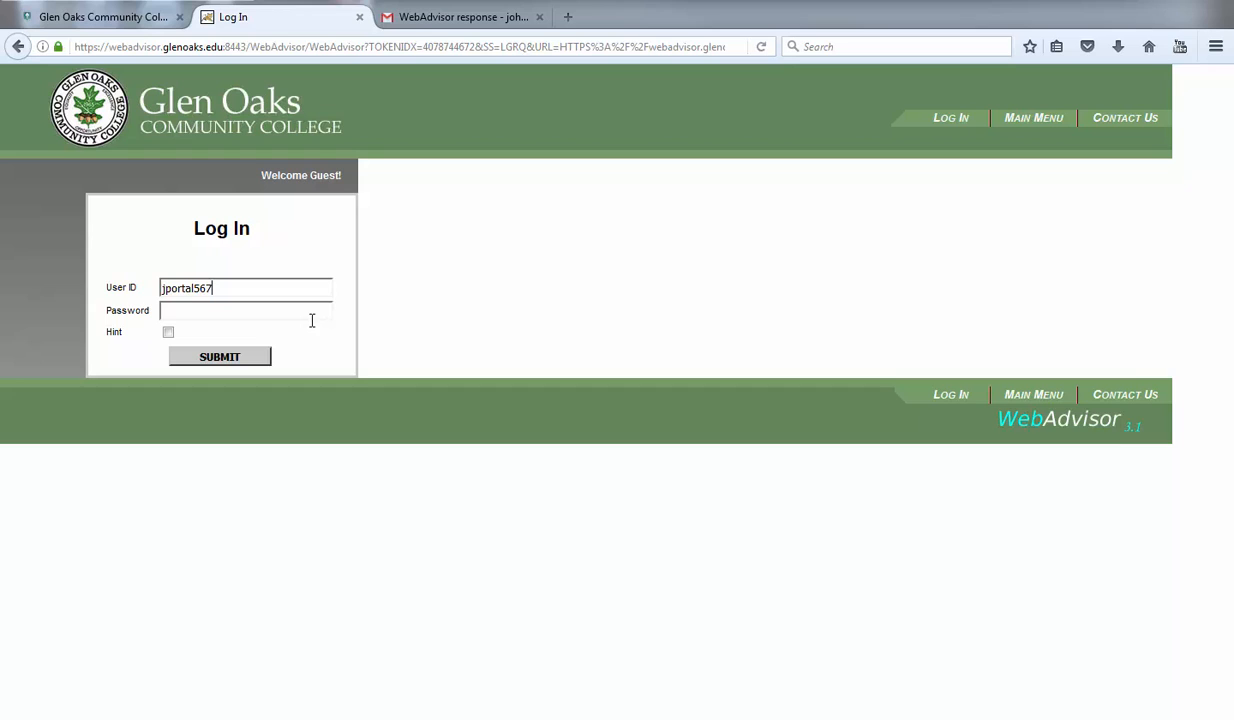
pyautogui.rightClick(240, 310)
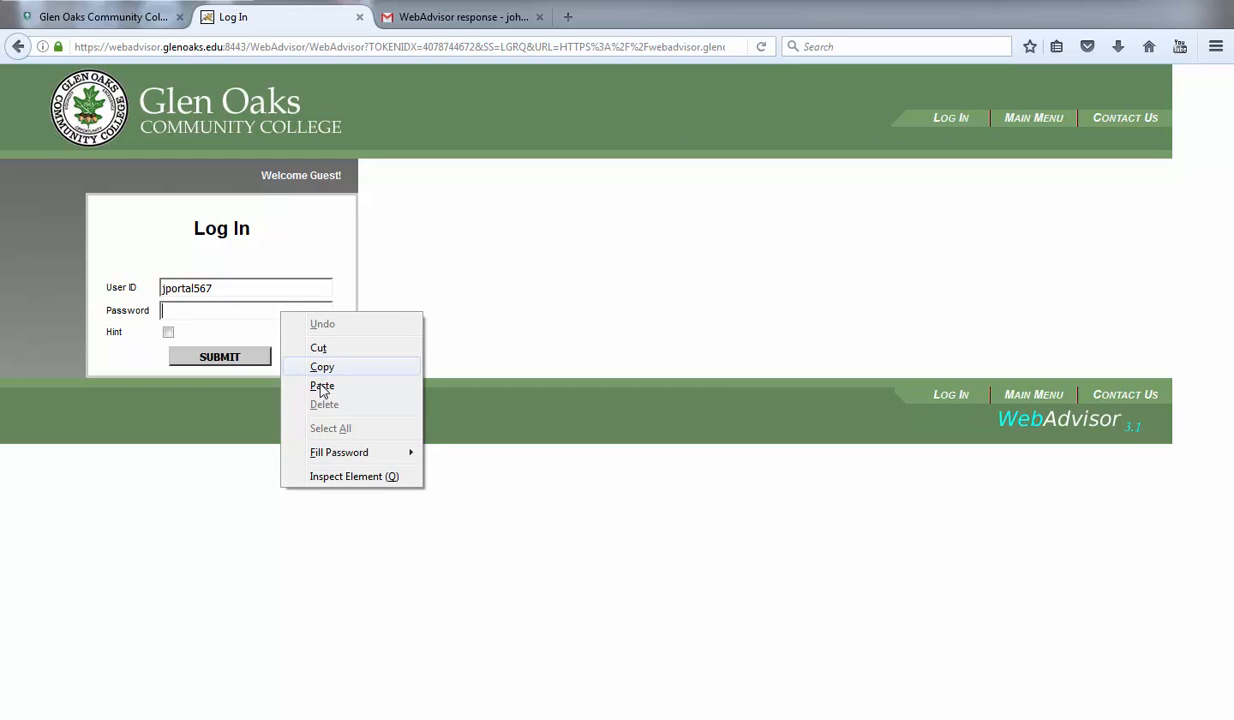
pyautogui.click(322, 386)
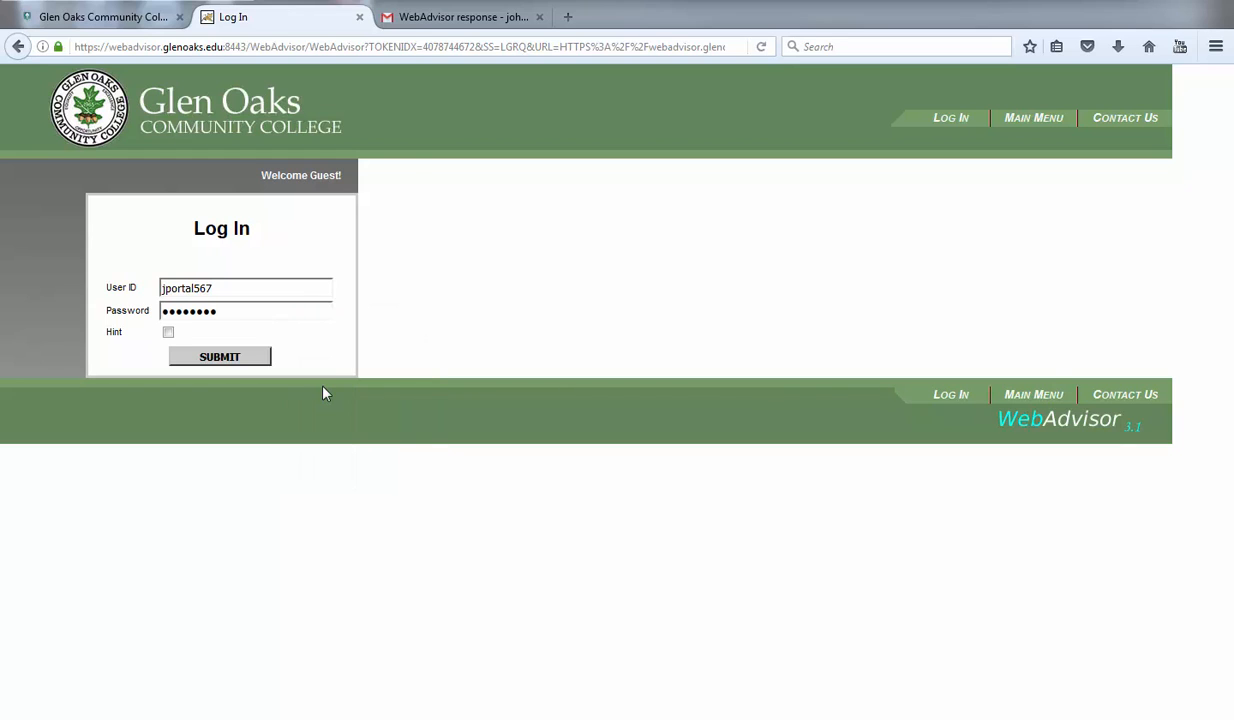
pyautogui.click(219, 357)
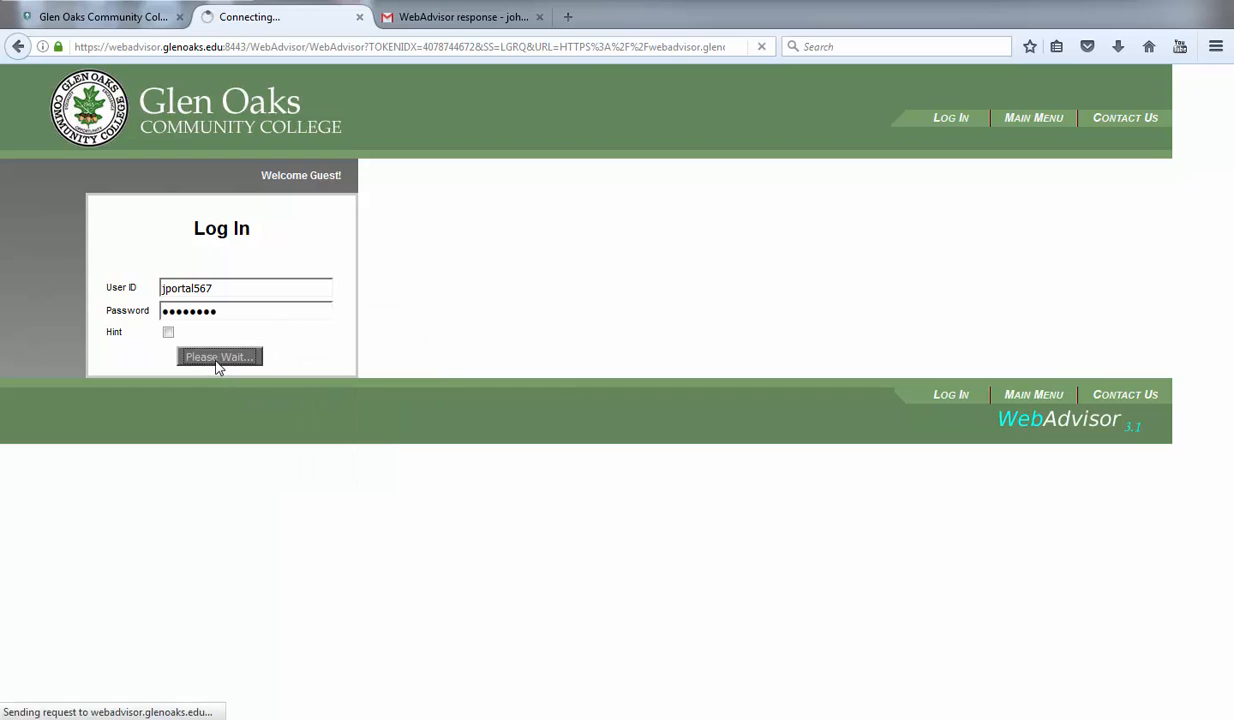
pyautogui.click(218, 356)
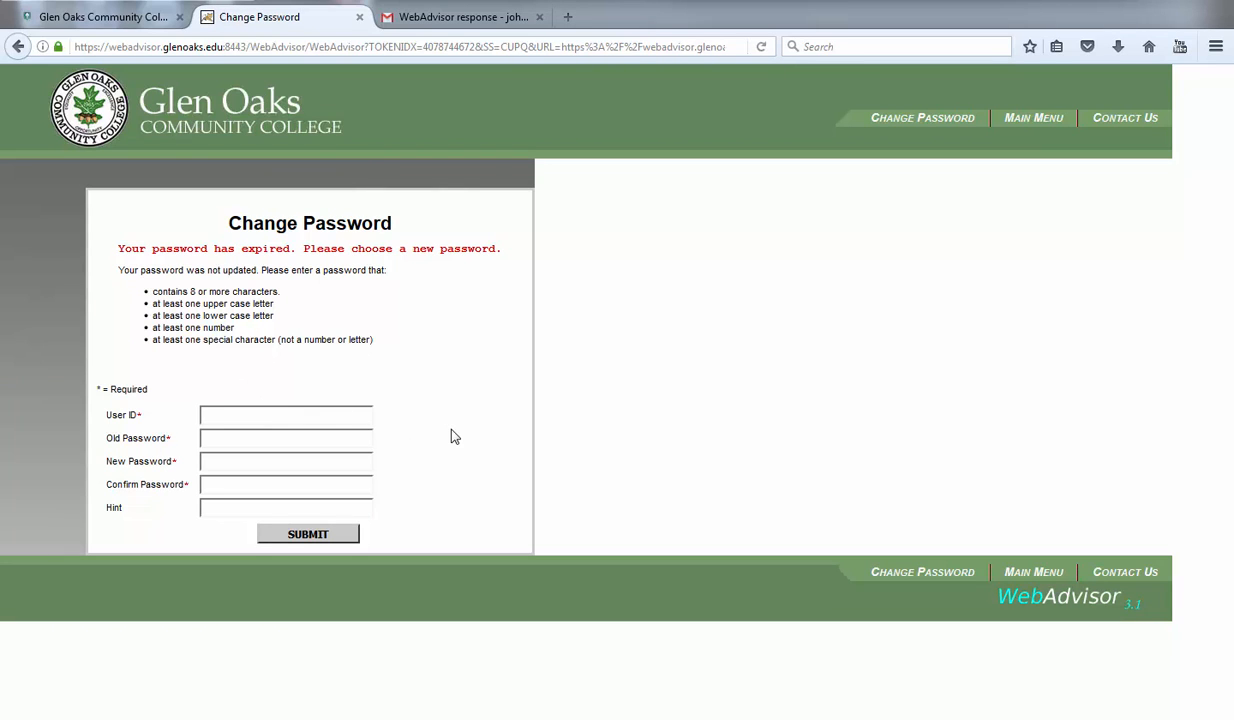
pyautogui.write('jportal567')
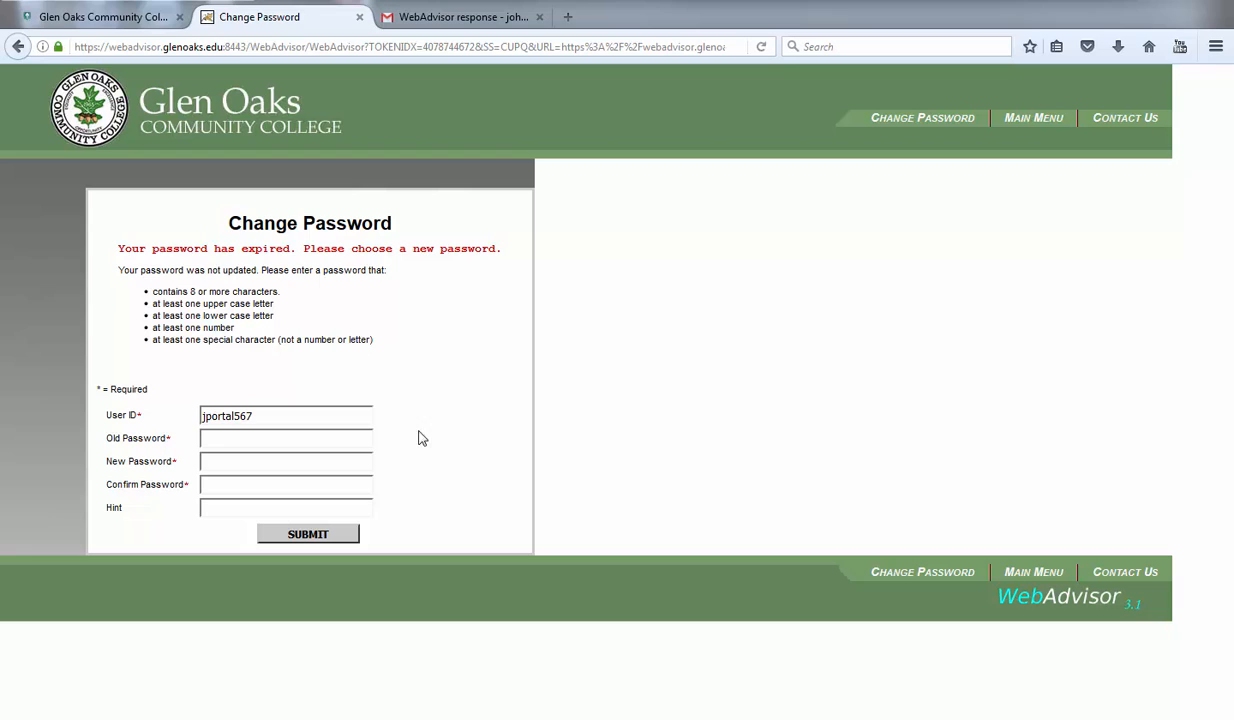
pyautogui.rightClick(285, 438)
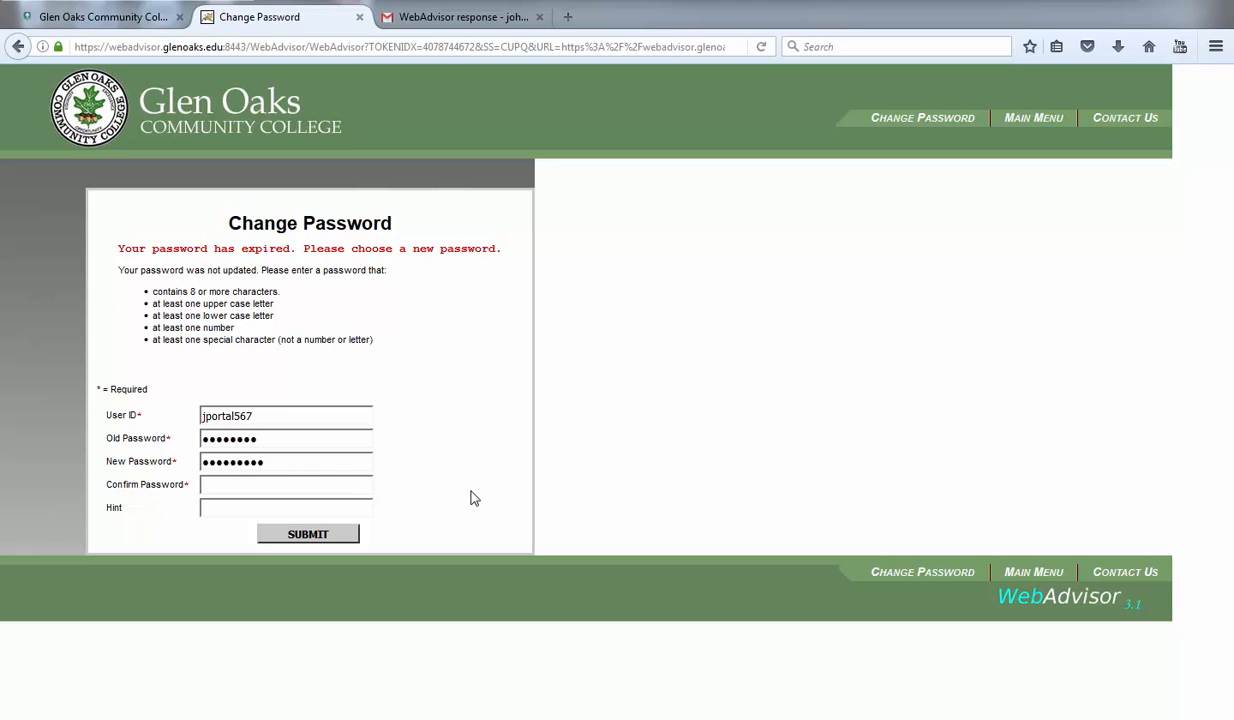
pyautogui.write('••••')
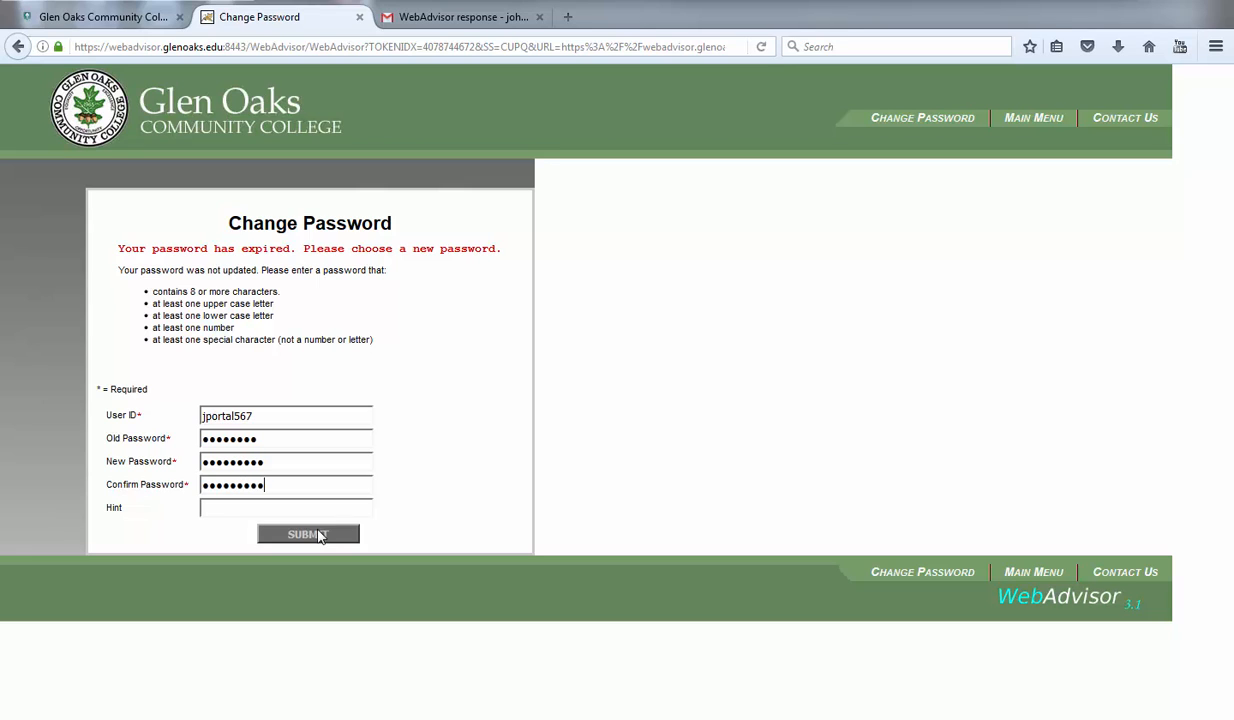
pyautogui.click(308, 533)
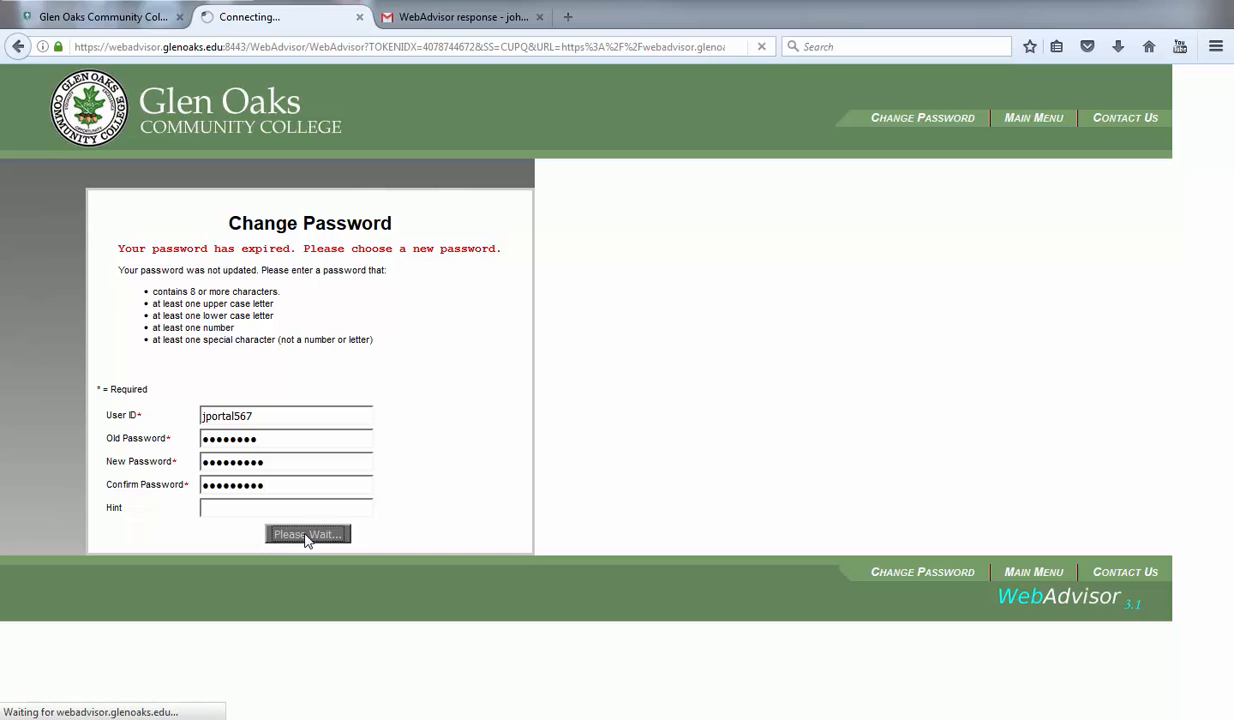
# Step: Submit the password change again to land on the WebAdvisor main menu with Log Out
pyautogui.click(307, 533)
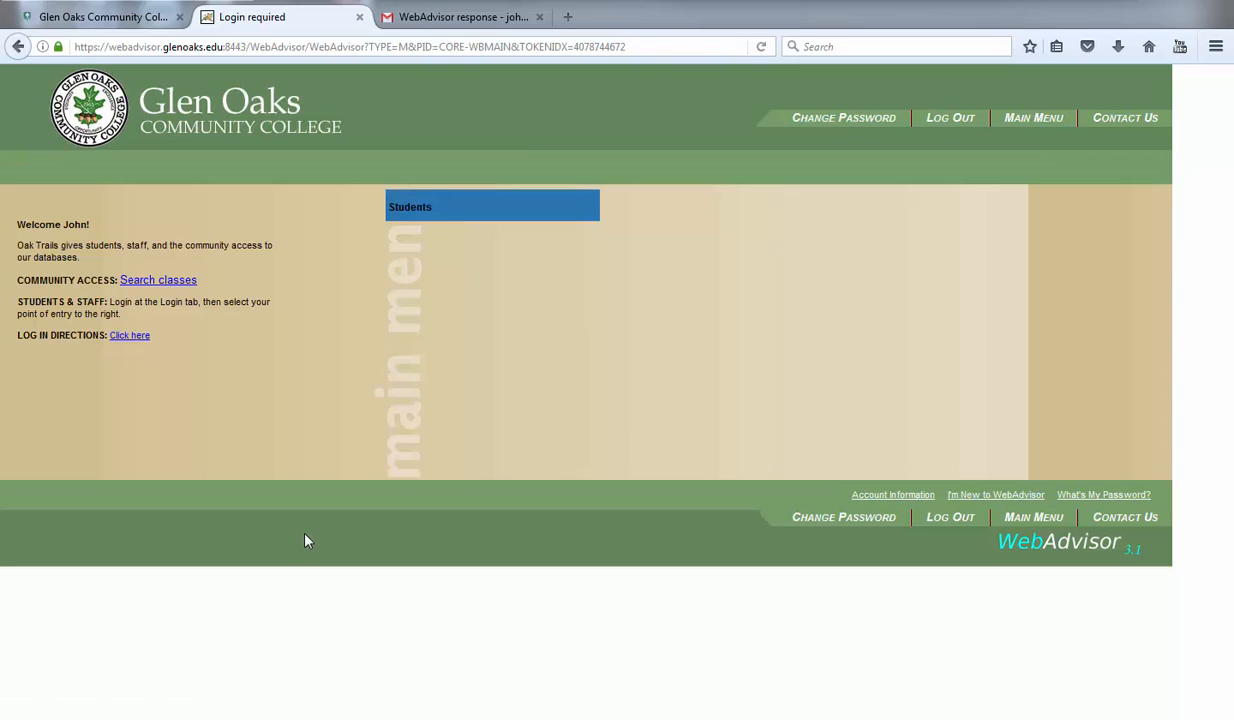
pyautogui.moveTo(928, 130)
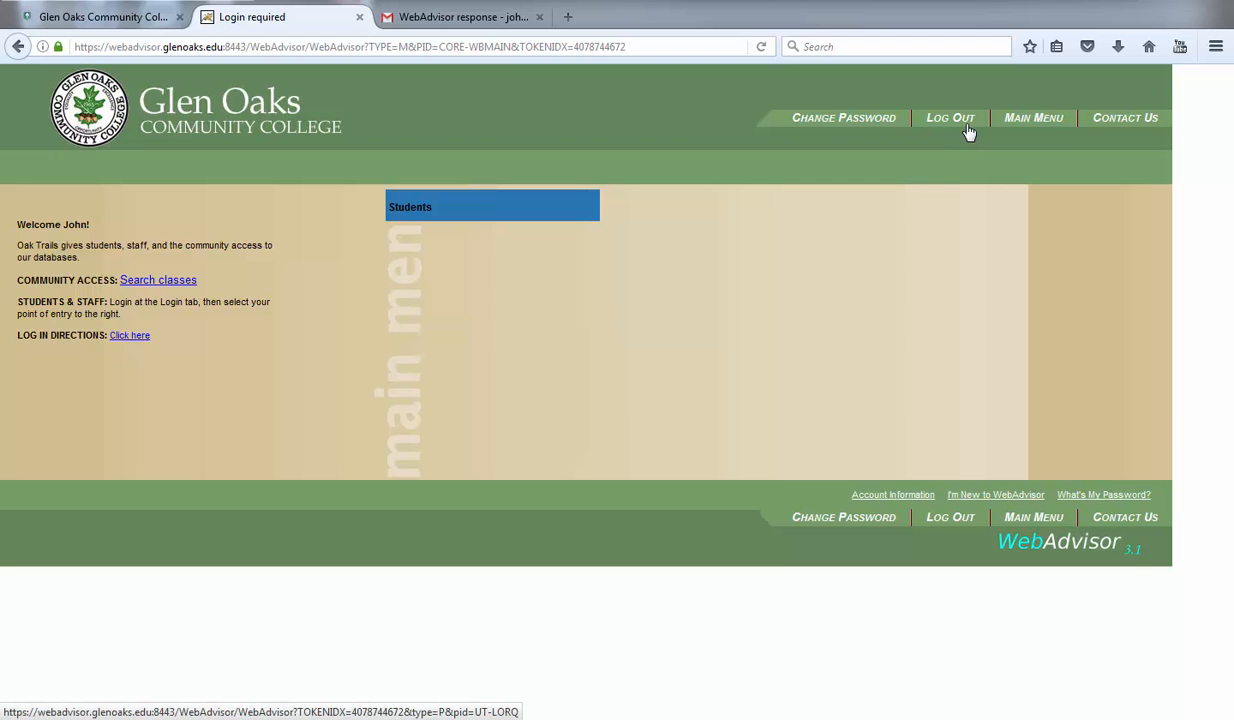
pyautogui.moveTo(938, 193)
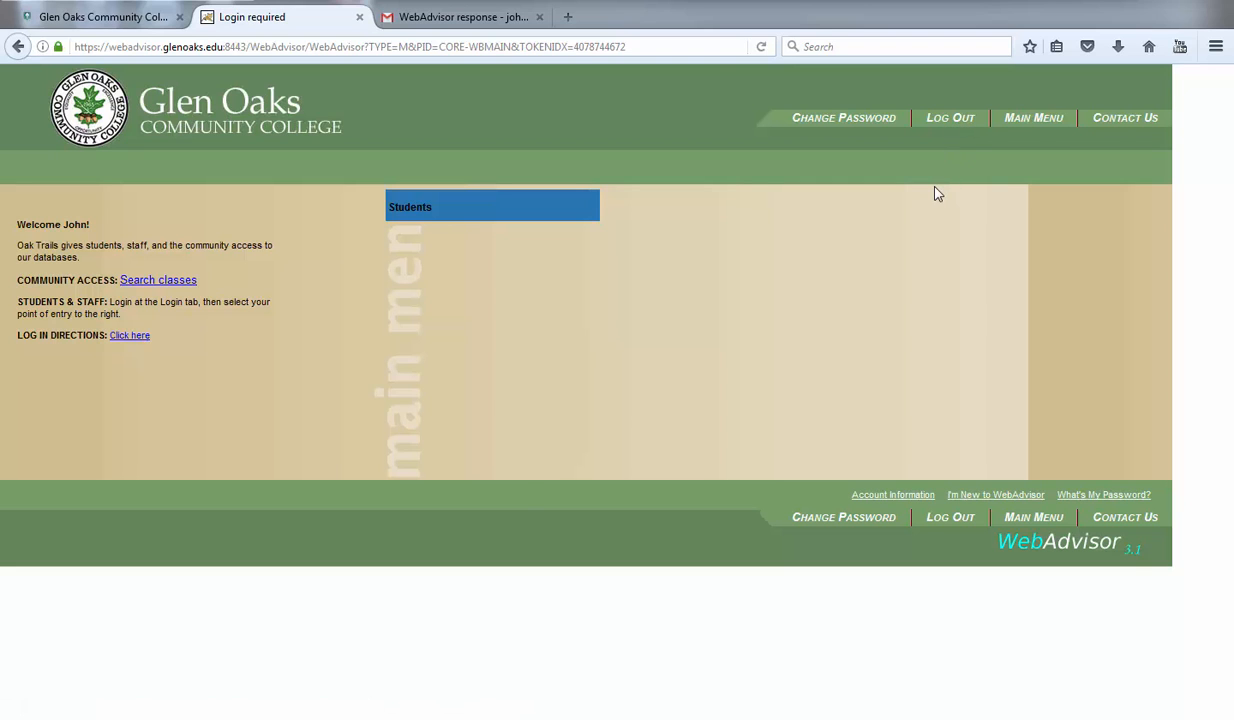